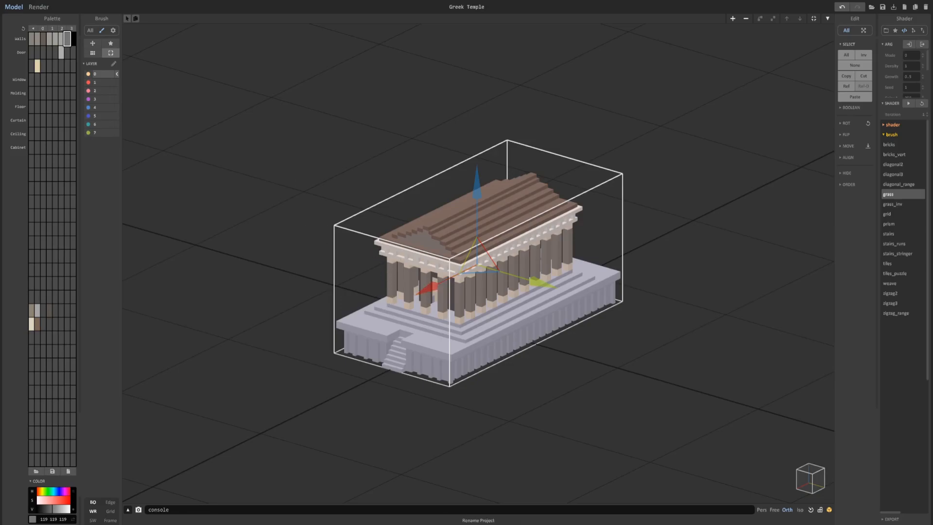
Show the temple as a lit rendered preview with the Sample settings panel visible
left_click(38, 7)
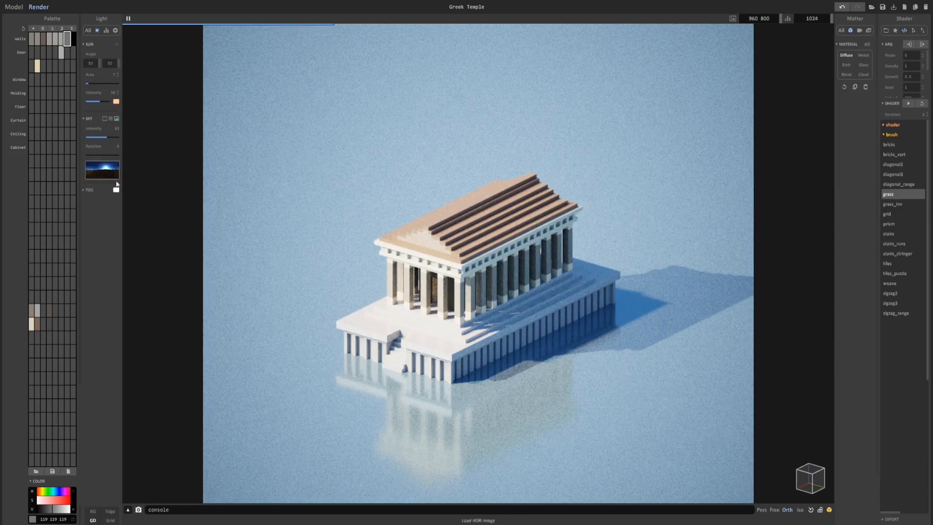
left_click(107, 30)
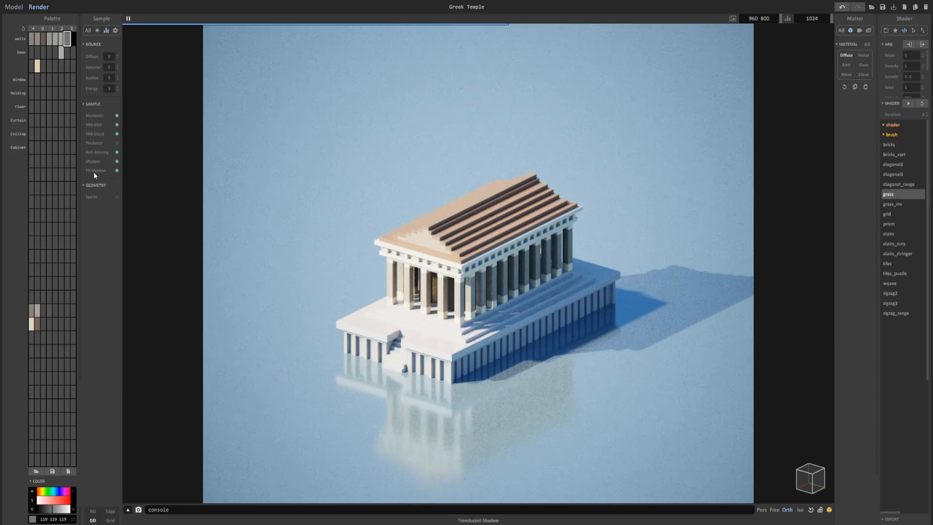
mouse_move(184, 157)
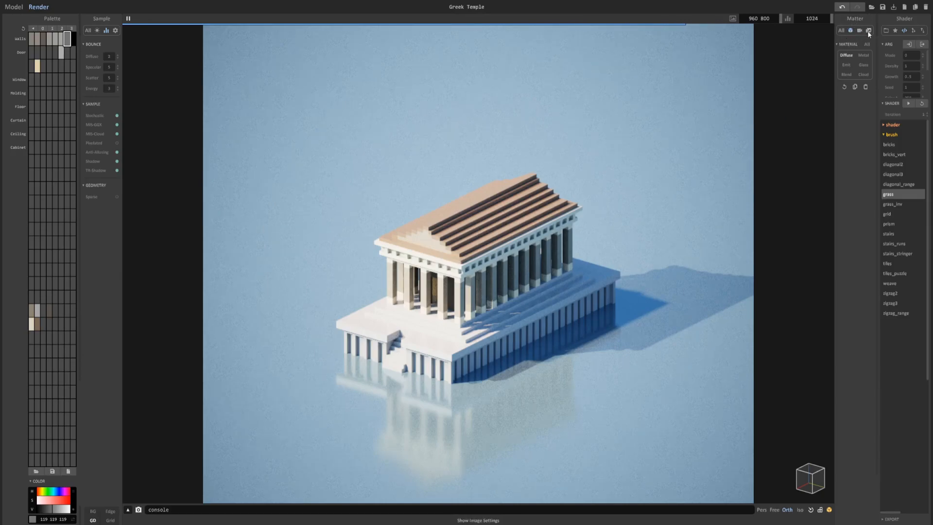
Set image output to a Turntable of 60 frames over 360°, then return to the Model editor
left_click(869, 30)
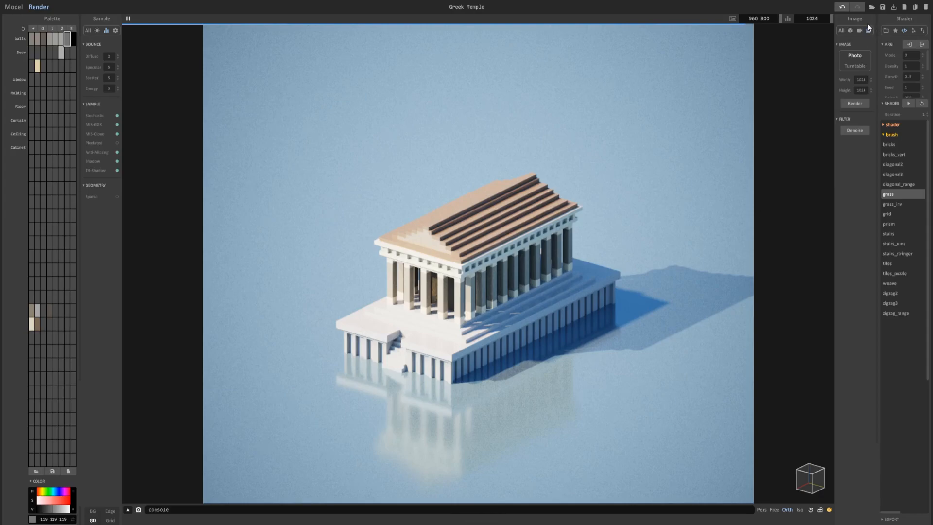
left_click(854, 65)
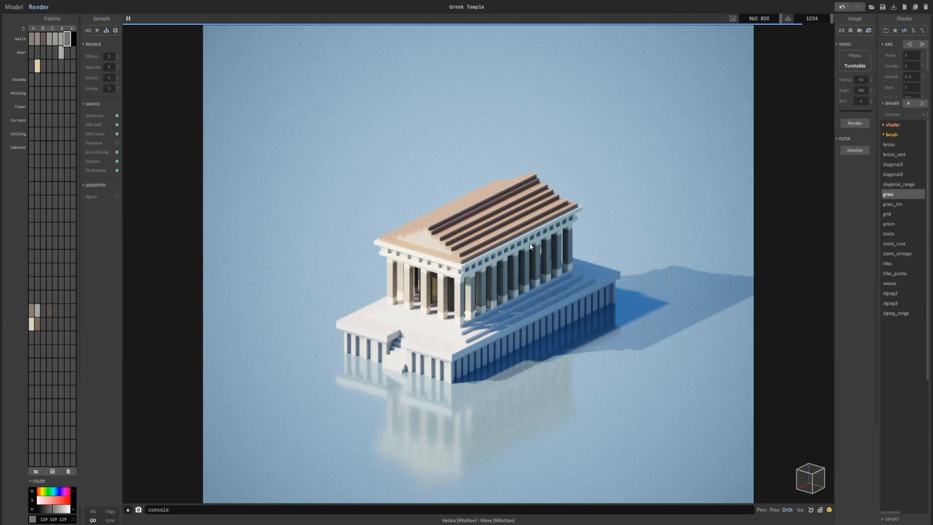
left_click(13, 7)
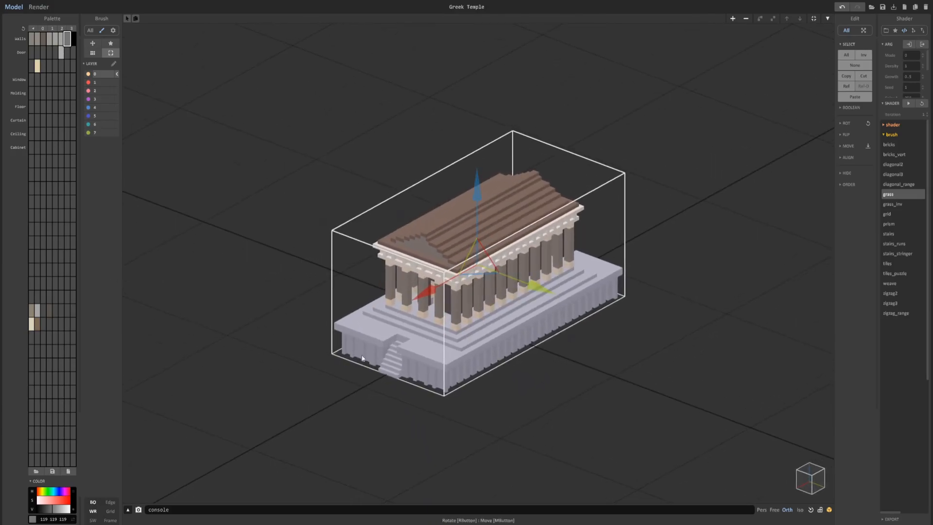
mouse_move(283, 33)
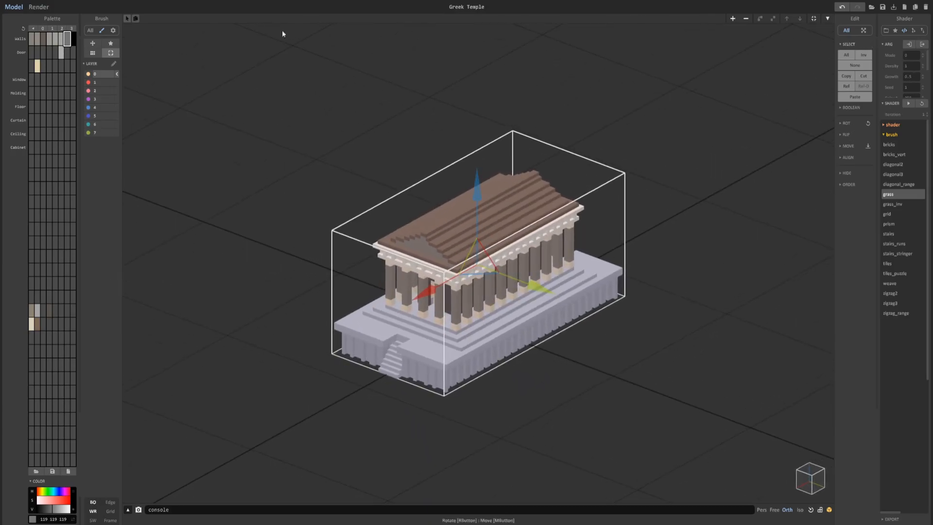
Preview the turntable render, then zoom and orbit the temple into a larger, centred angled framing
left_click(38, 6)
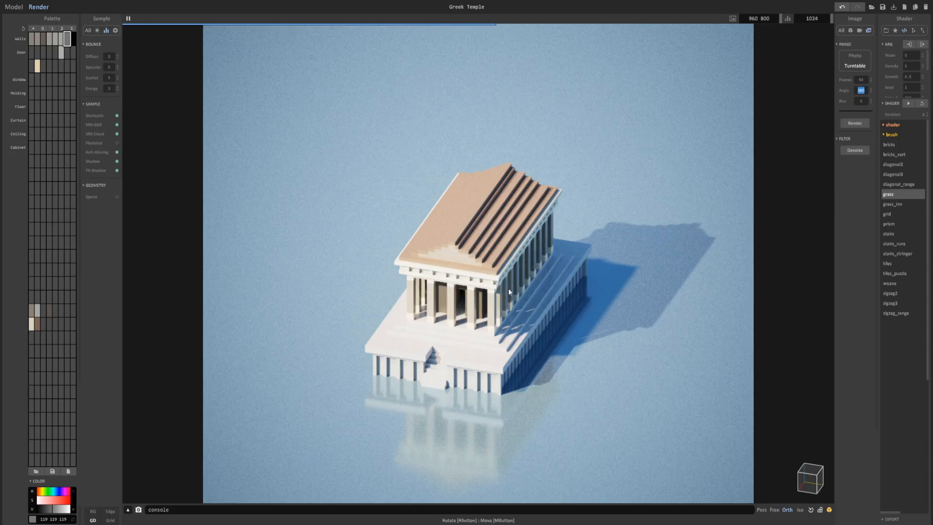
mouse_move(605, 289)
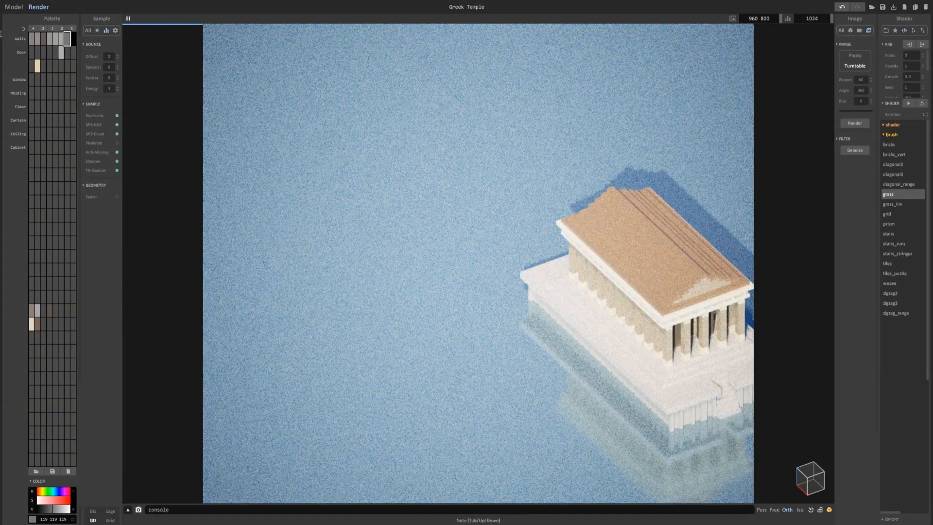
left_click(13, 7)
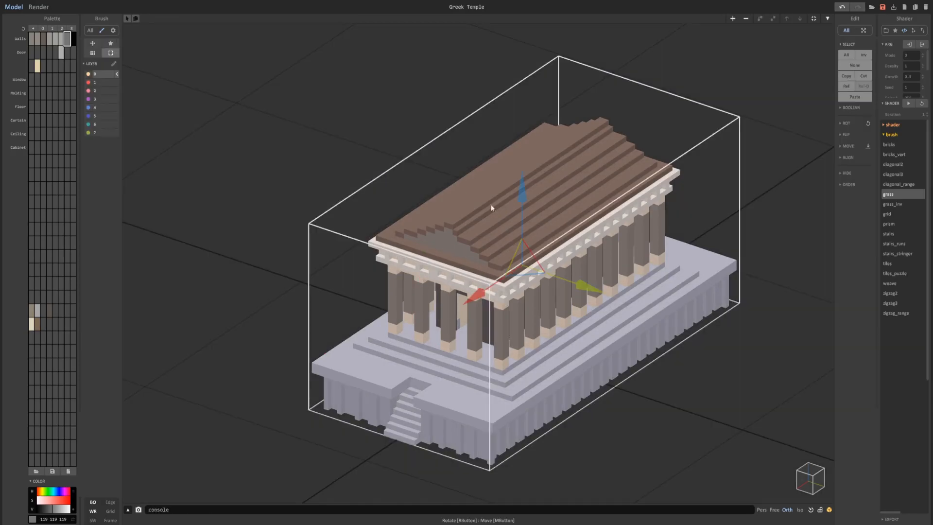
scroll("down", 3)
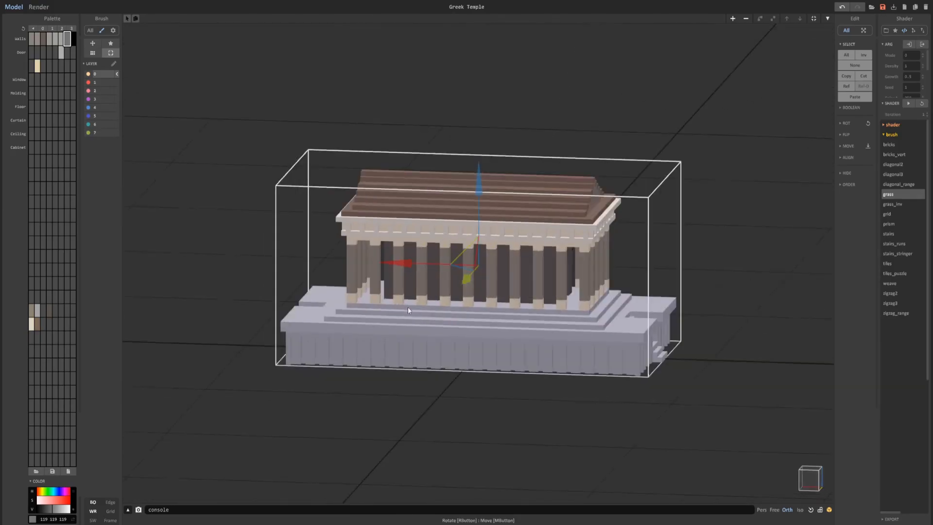
left_click_drag(407, 310, 500, 316)
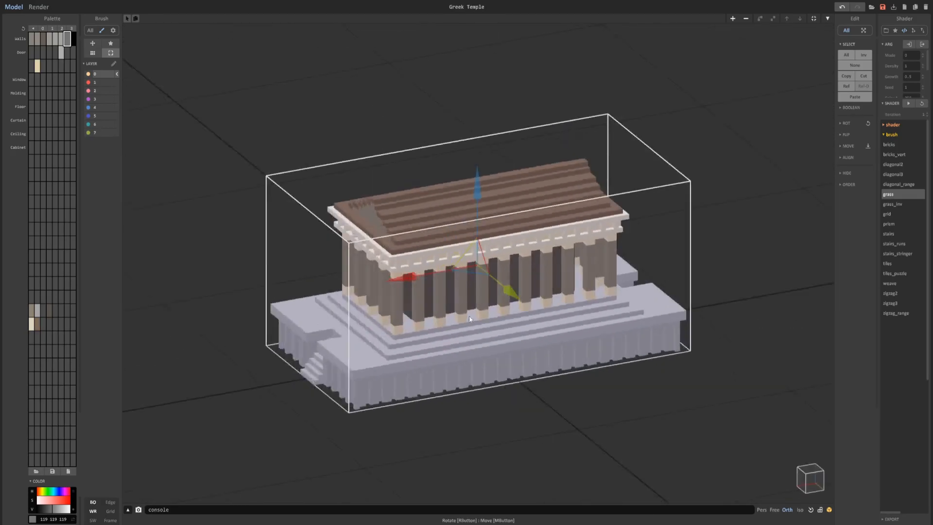
left_click_drag(470, 268, 470, 238)
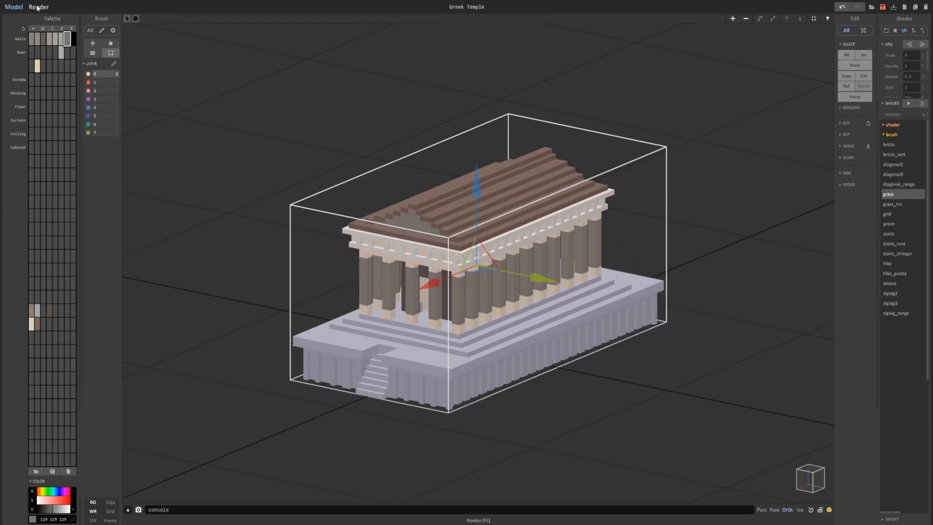
Start the turntable render so the Save As dialog for the PNG frames appears
left_click(38, 7)
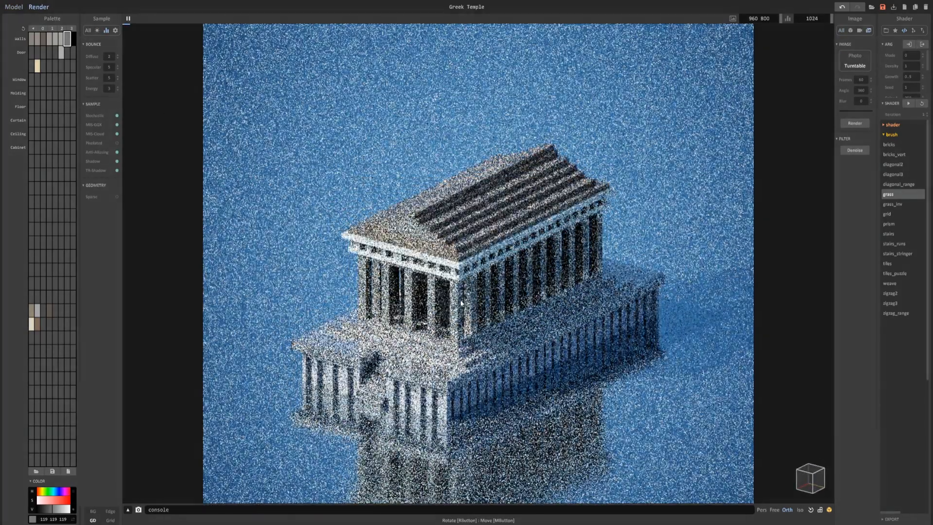
left_click(854, 123)
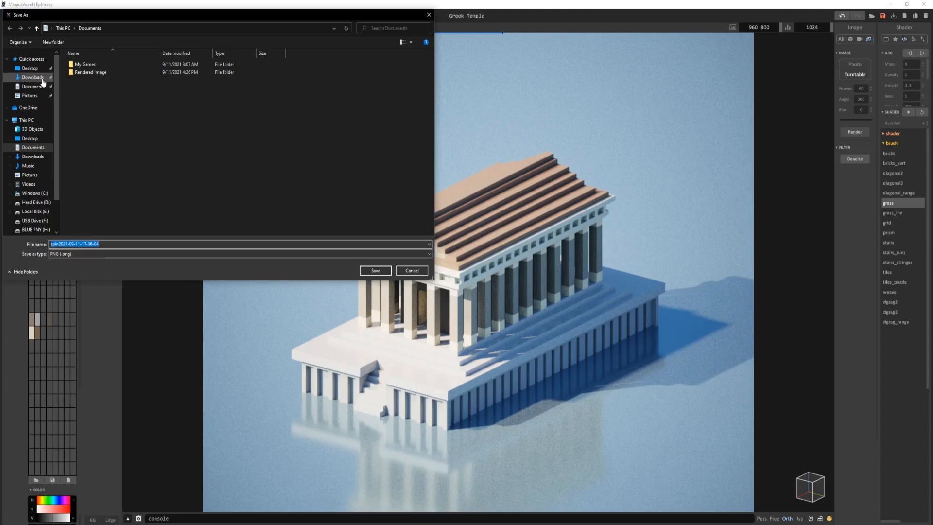
Create a Rendered Images folder on the Desktop and save the spin frames into it
left_click(29, 68)
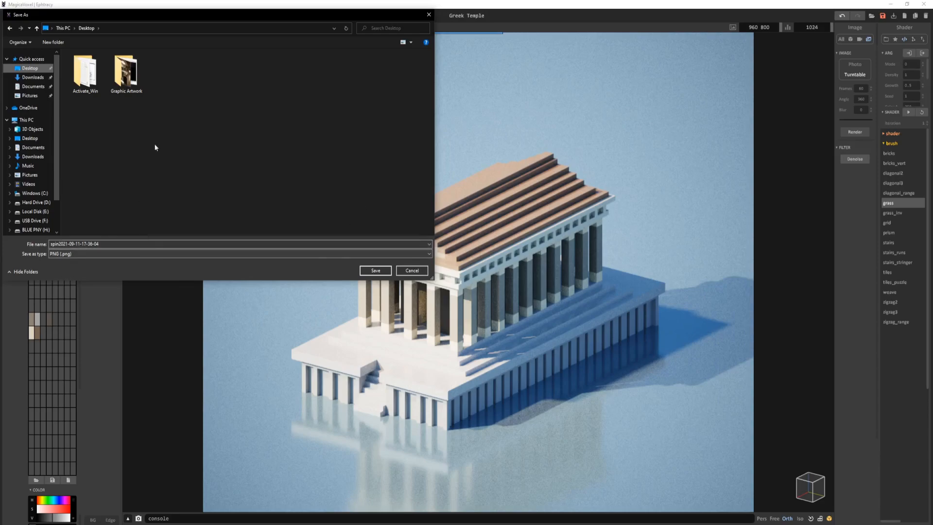
left_click(53, 42)
type("Rendered Images")
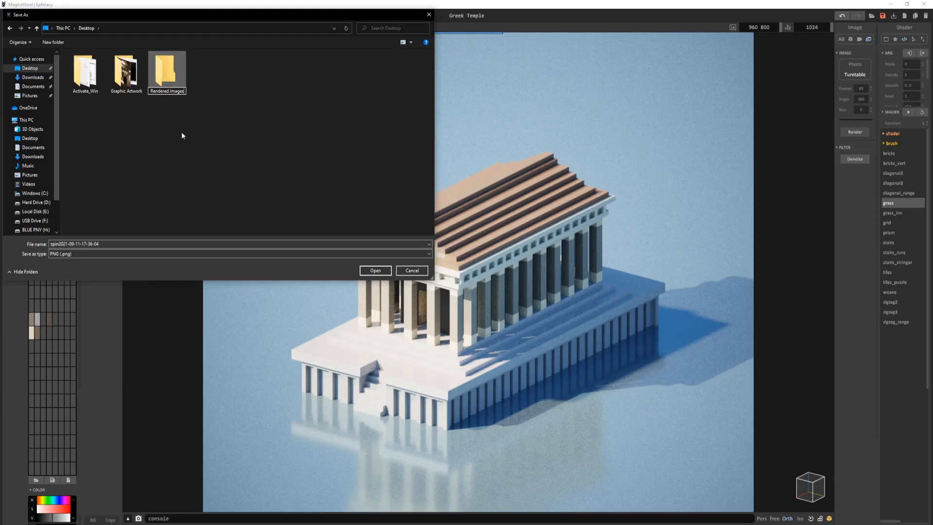
mouse_move(191, 144)
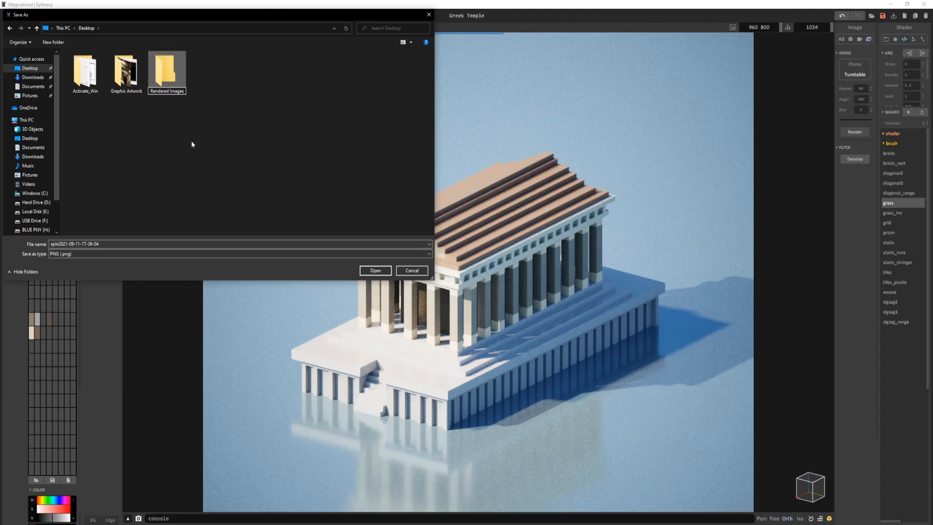
mouse_move(247, 238)
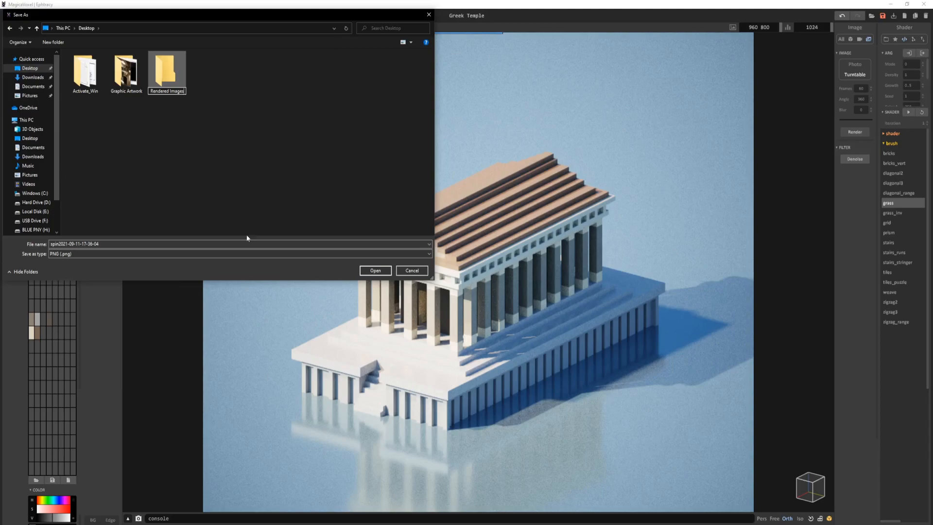
mouse_move(337, 233)
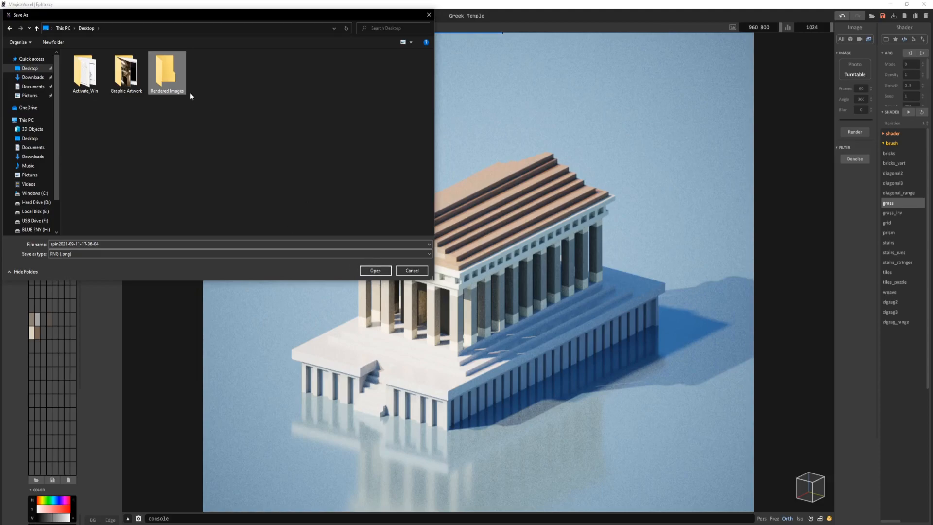
double_click(167, 68)
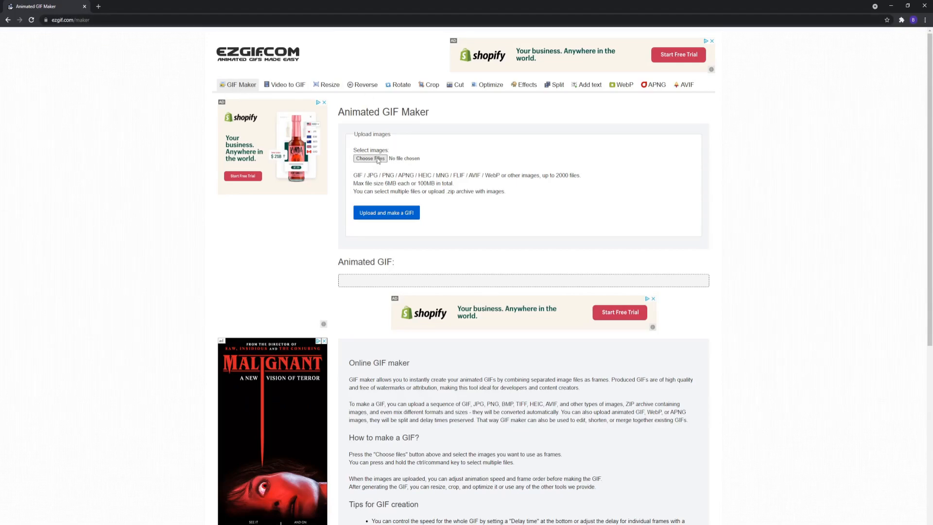
Select all 60 spin PNGs from the Rendered Images folder as ezgif frames
left_click(369, 158)
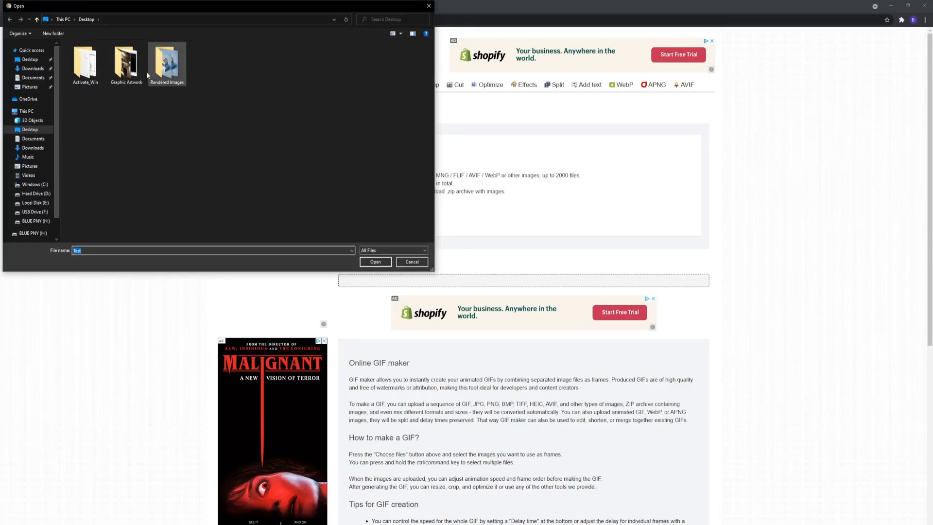
double_click(167, 62)
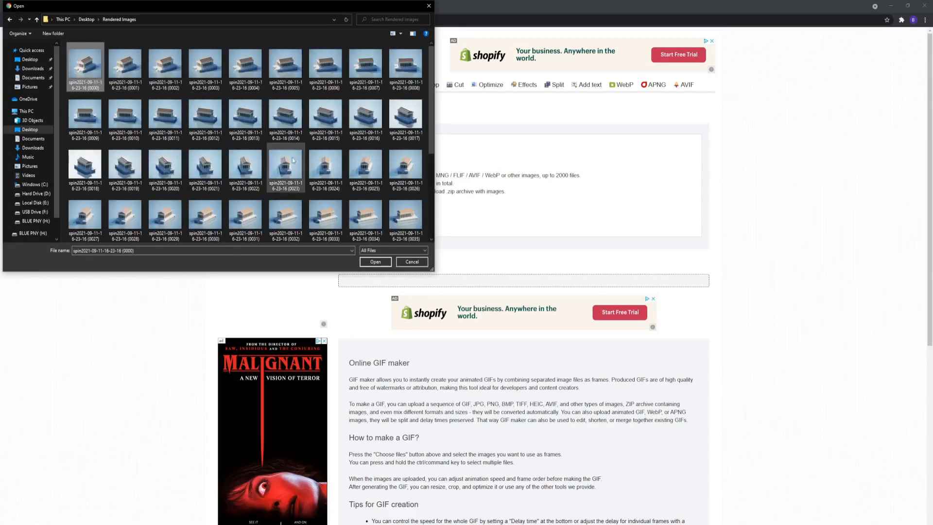
scroll("down", 3)
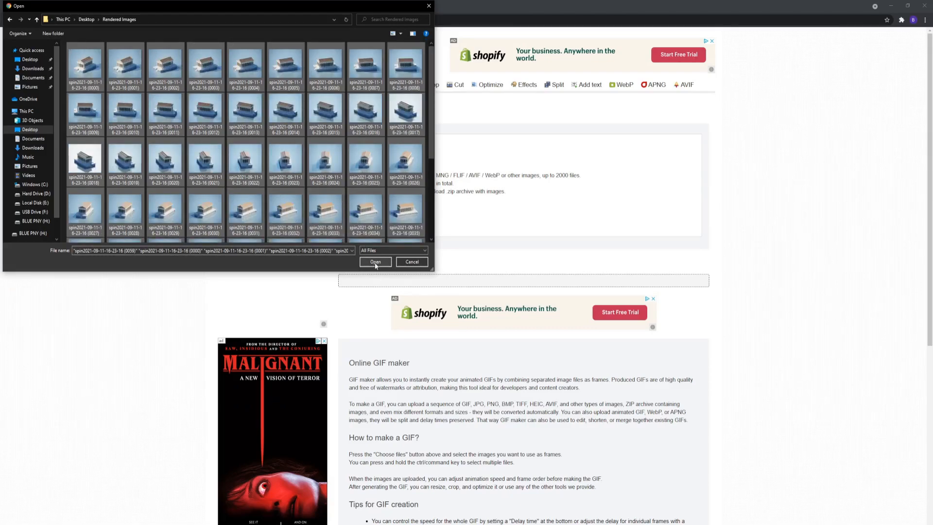
scroll("down", 3)
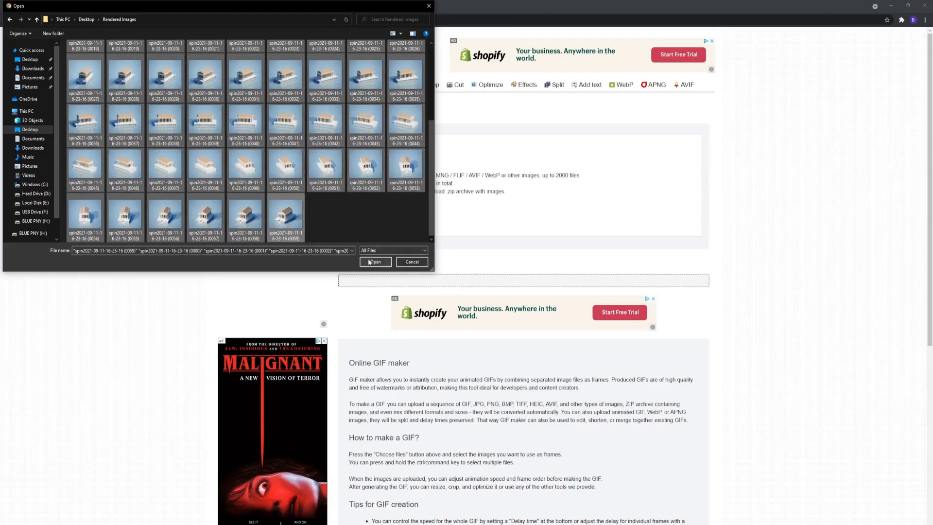
left_click(375, 261)
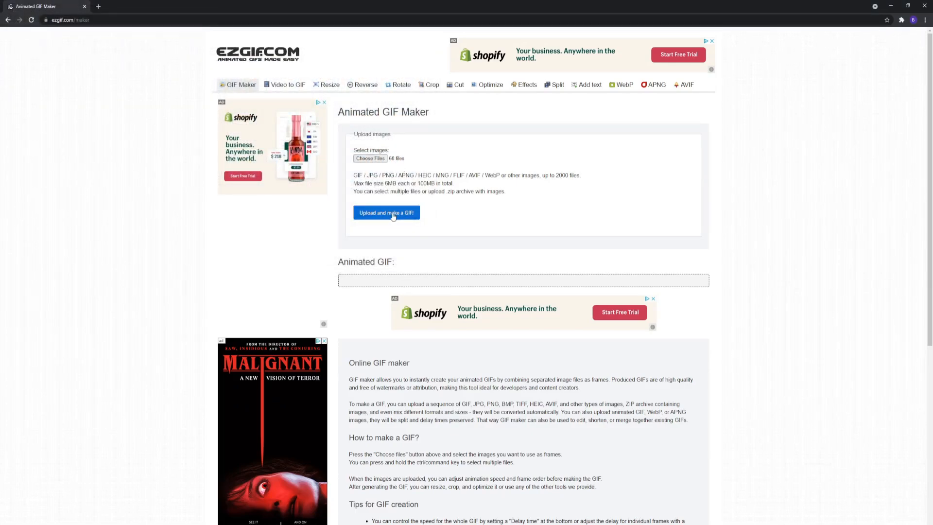
Upload the 60 frames so ezgif lists them as an editable frame sequence
left_click(386, 213)
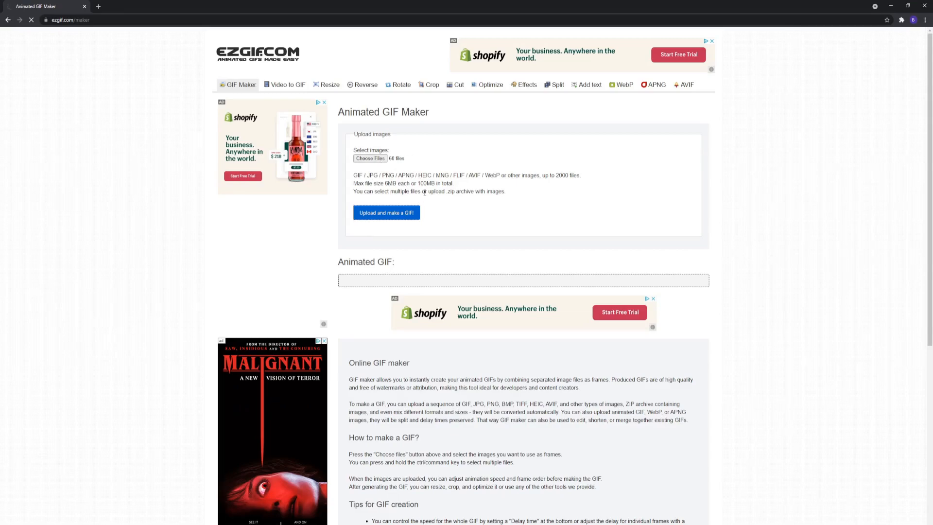
mouse_move(400, 165)
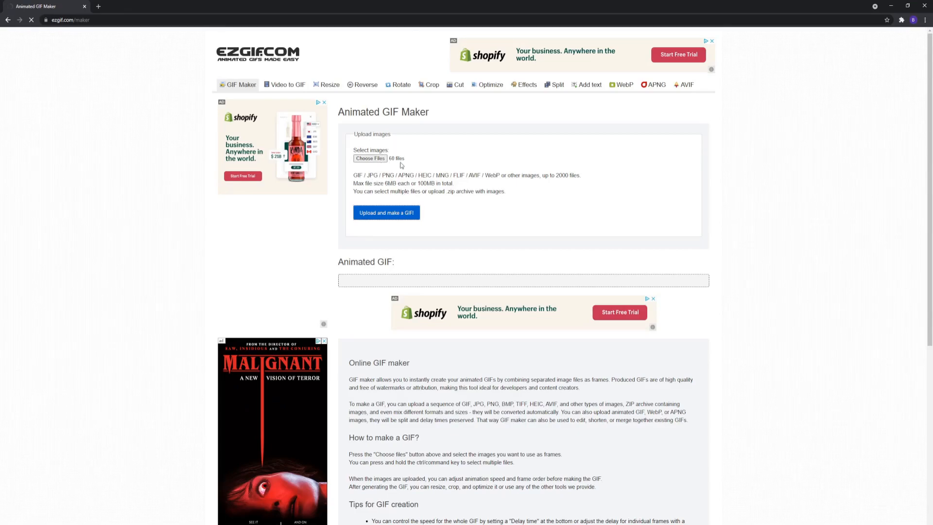
left_click(386, 213)
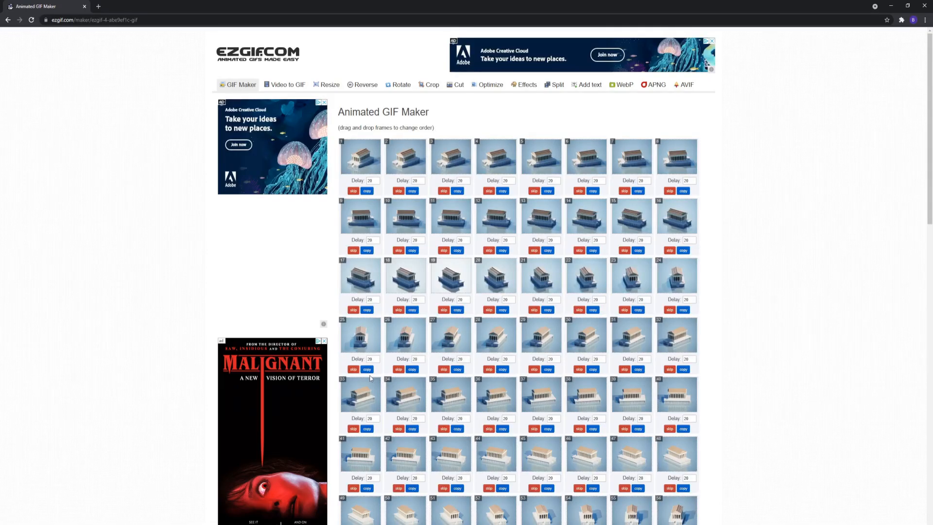
Set Delay time 10 for all frames and generate the 60-frame 960×800 temple GIF
scroll("down", 3)
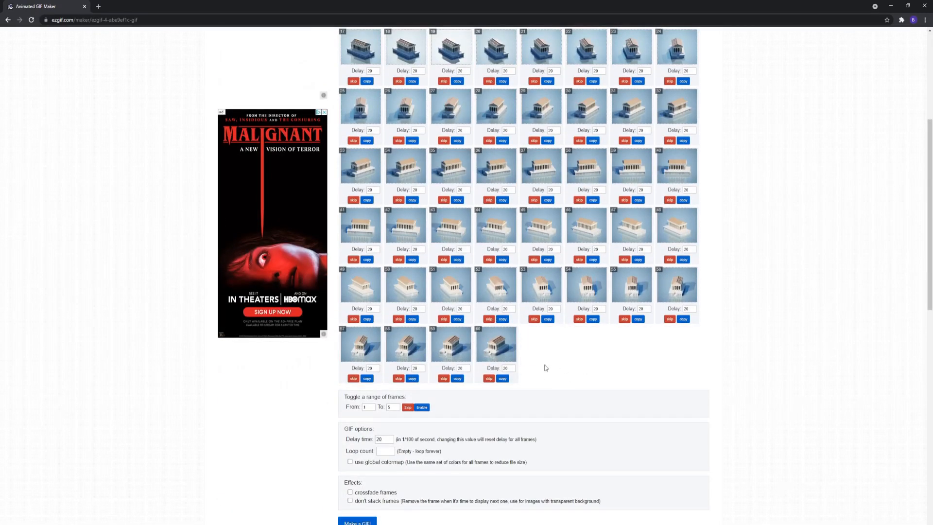
scroll("down", 3)
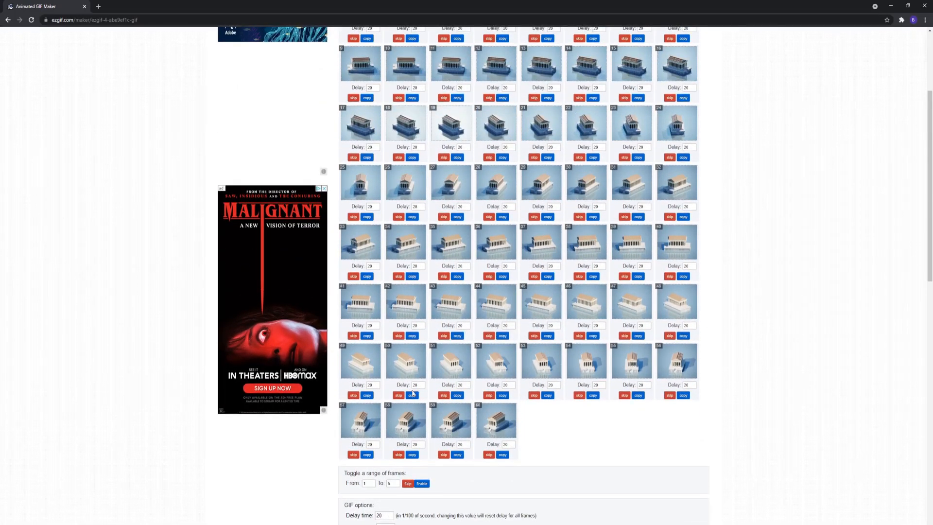
scroll("down", 3)
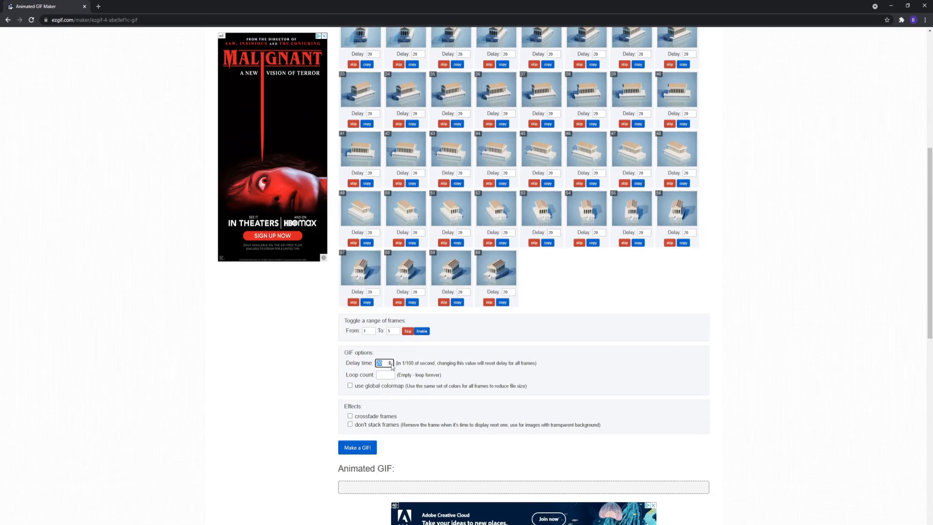
type("10")
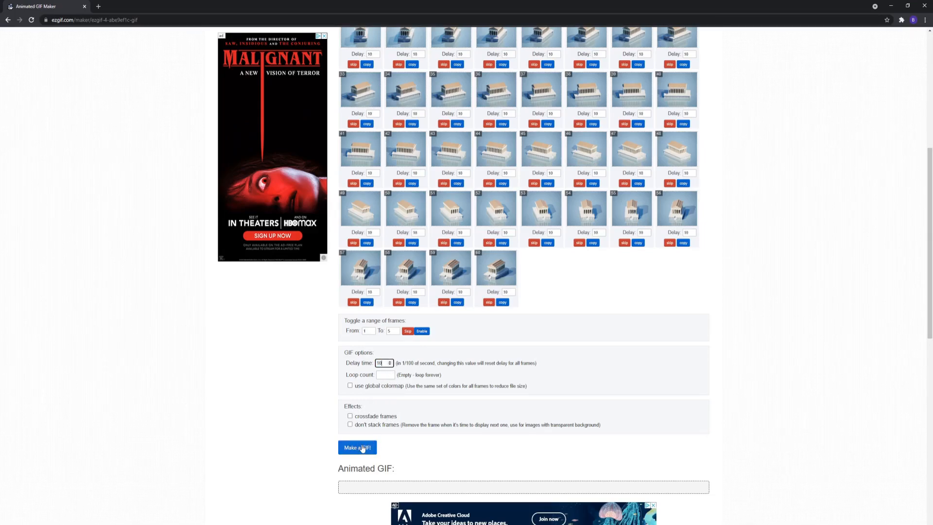
left_click(357, 447)
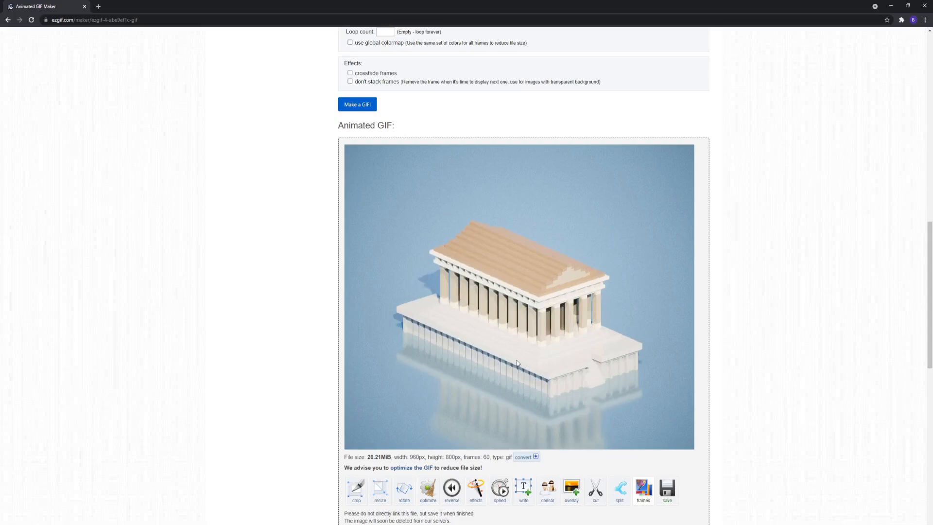
Send the generated temple GIF into ezgif's speed changer tool
scroll("down", 3)
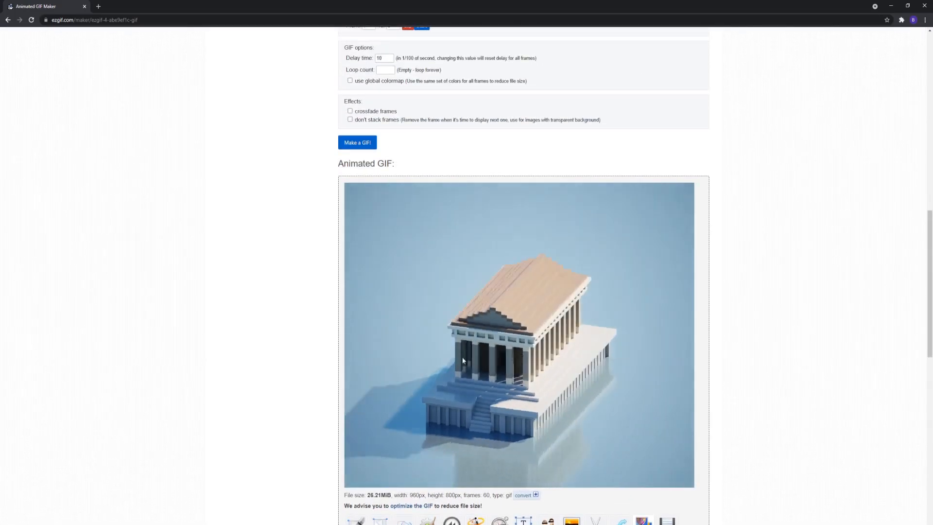
scroll("down", 3)
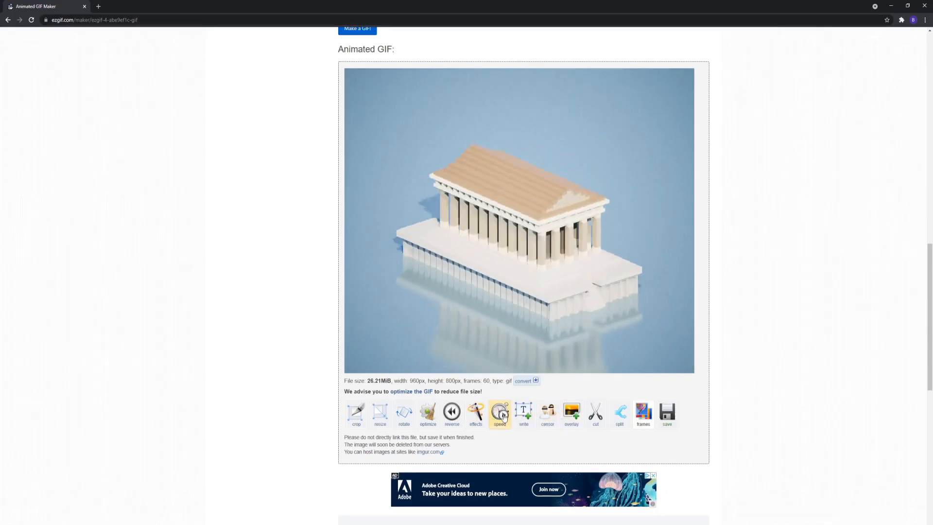
left_click(499, 415)
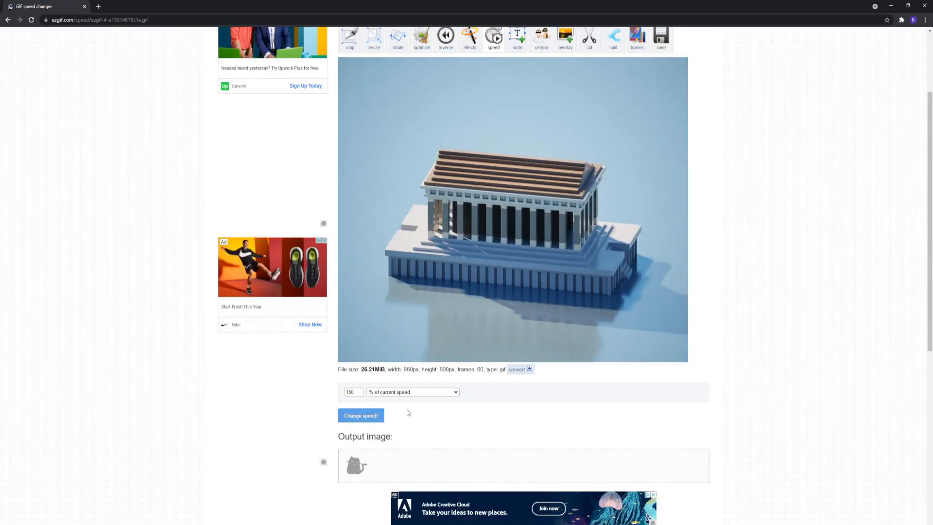
Download the finished looping temple GIF from the speed-changer output
scroll("down", 3)
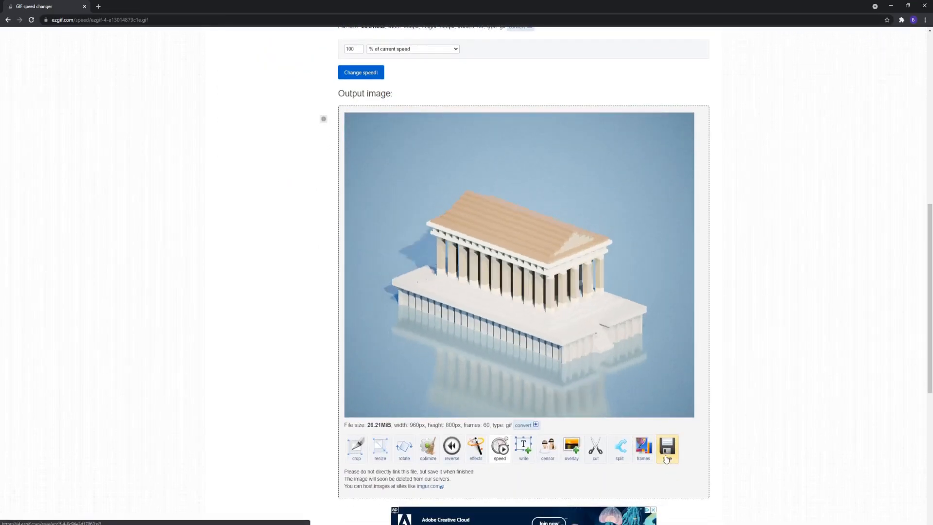
left_click(666, 446)
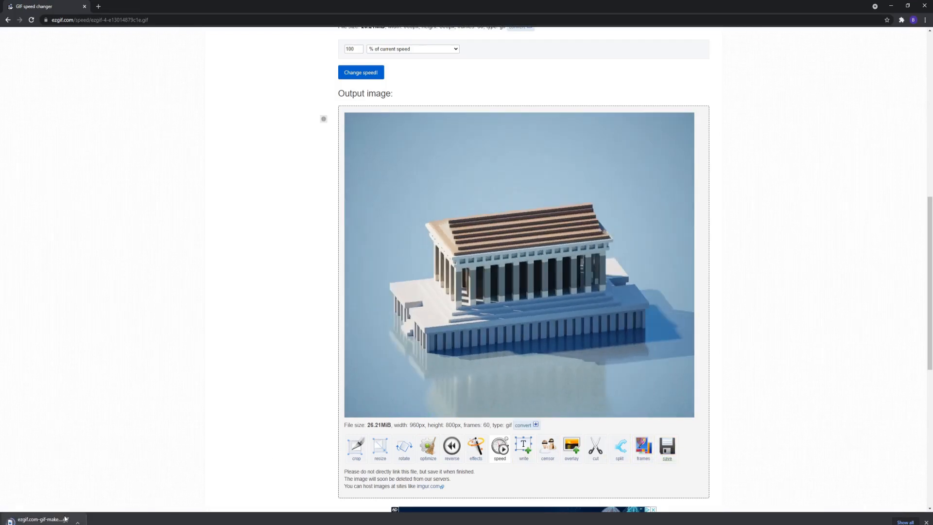